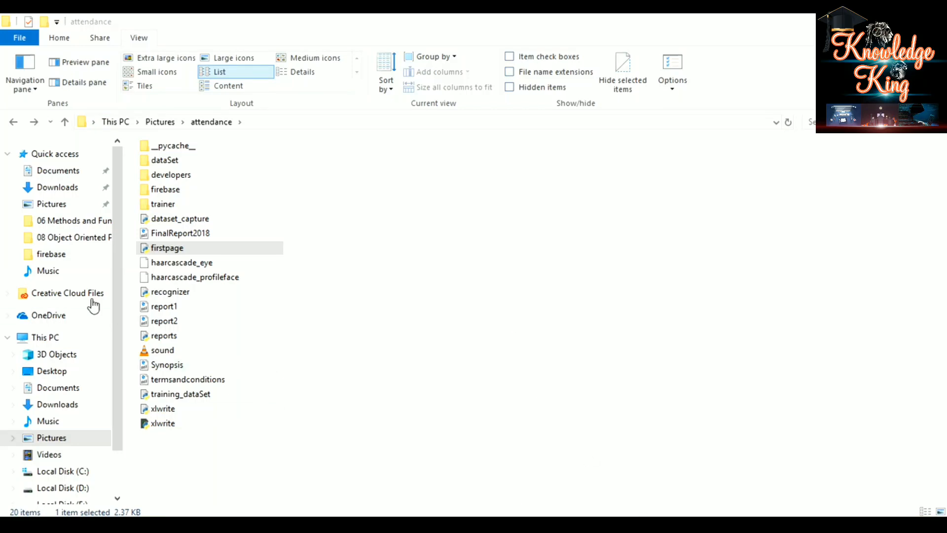
Step: Run the firstpage Python file so the attendance system's main menu appears
double_click(166, 248)
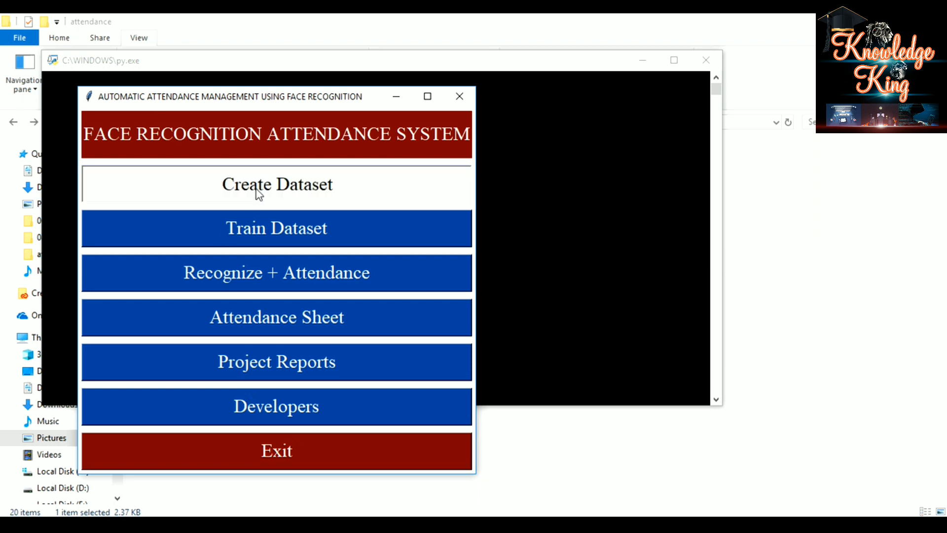
Step: Start Create Dataset and enter id 1 so face capture runs to Successfully Captured
click(276, 184)
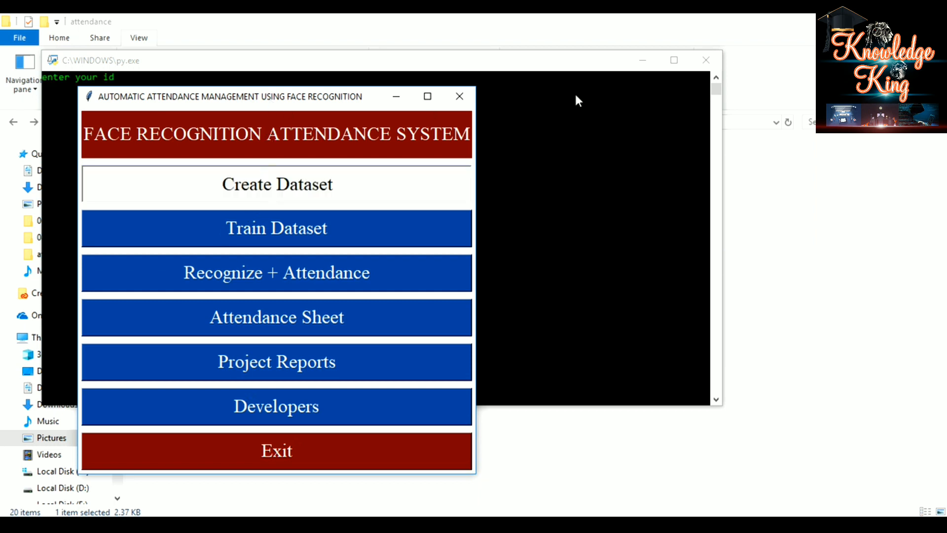
mouse_move(392, 109)
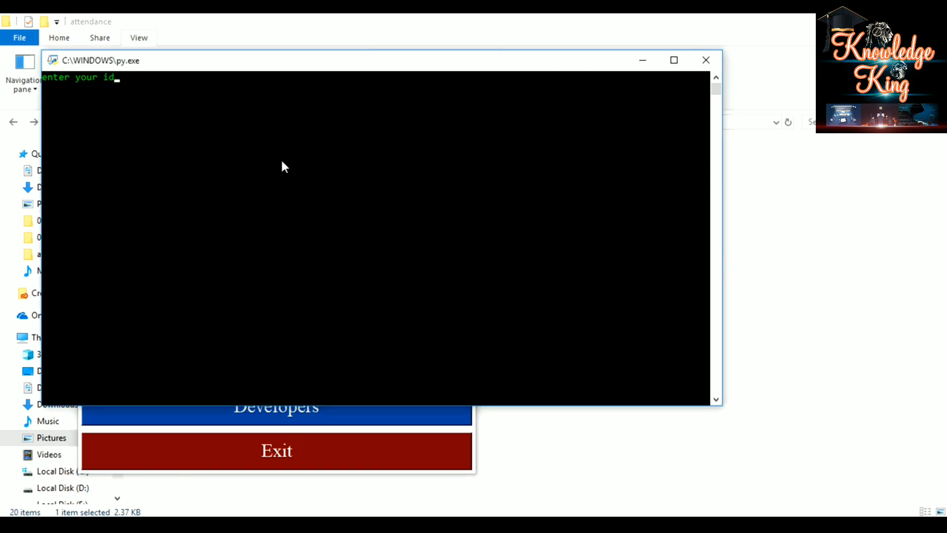
text(1)
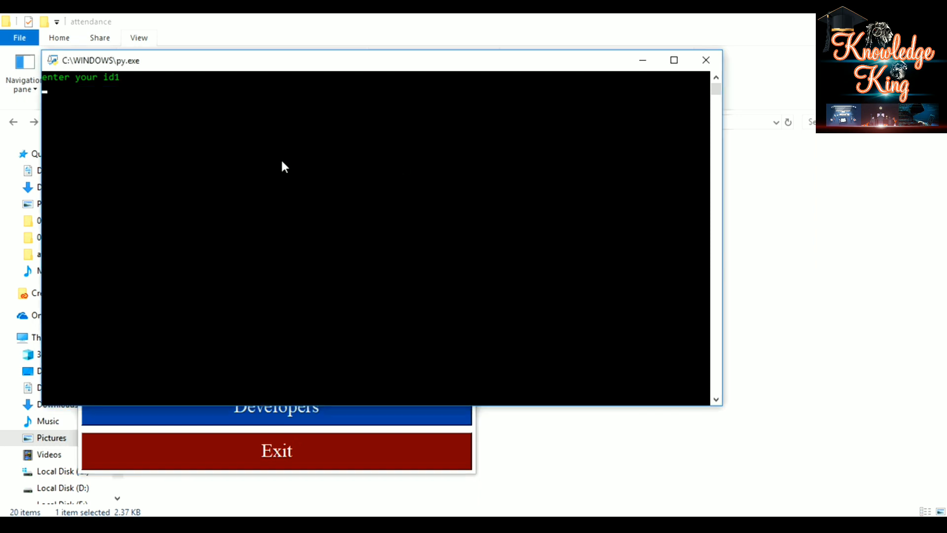
mouse_move(469, 129)
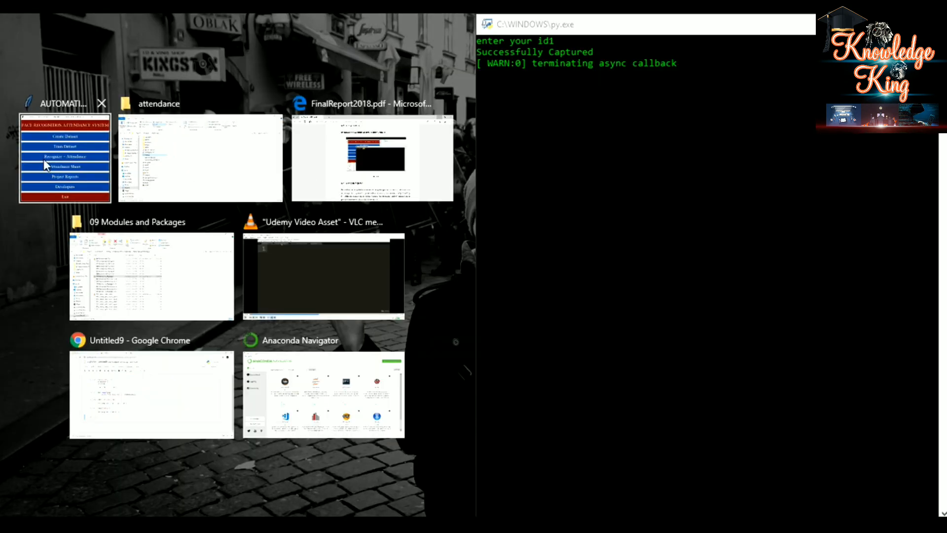
Step: Train the recognizer on the captured dataset, then launch the attendance sheet in Excel
click(64, 162)
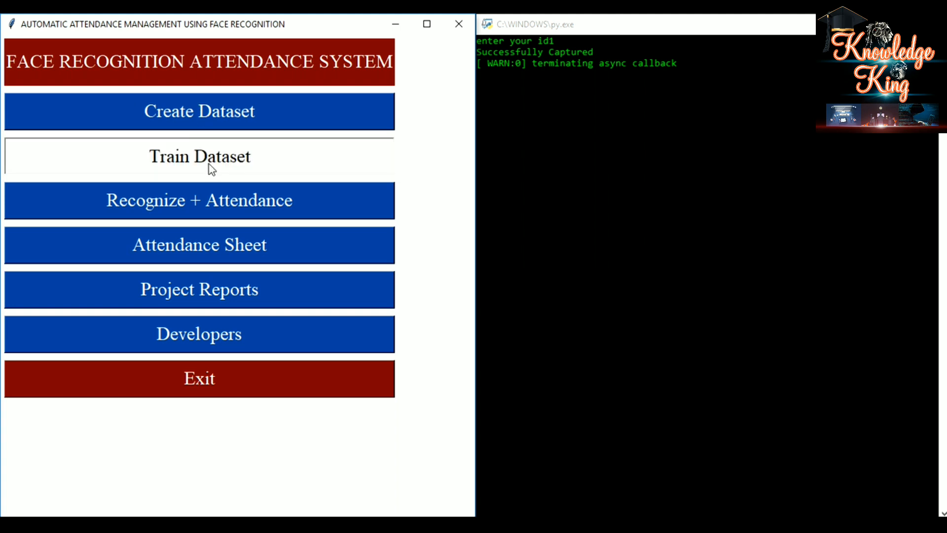
click(199, 157)
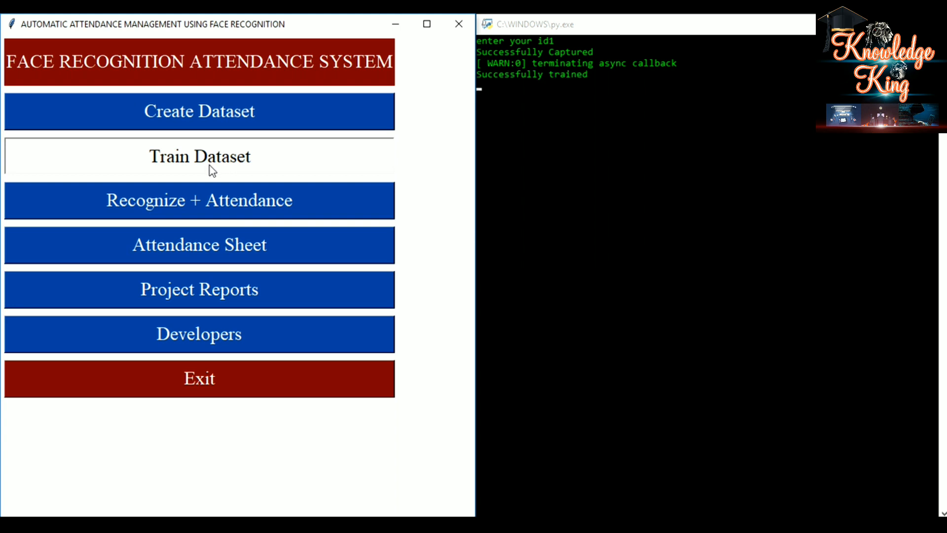
mouse_move(532, 92)
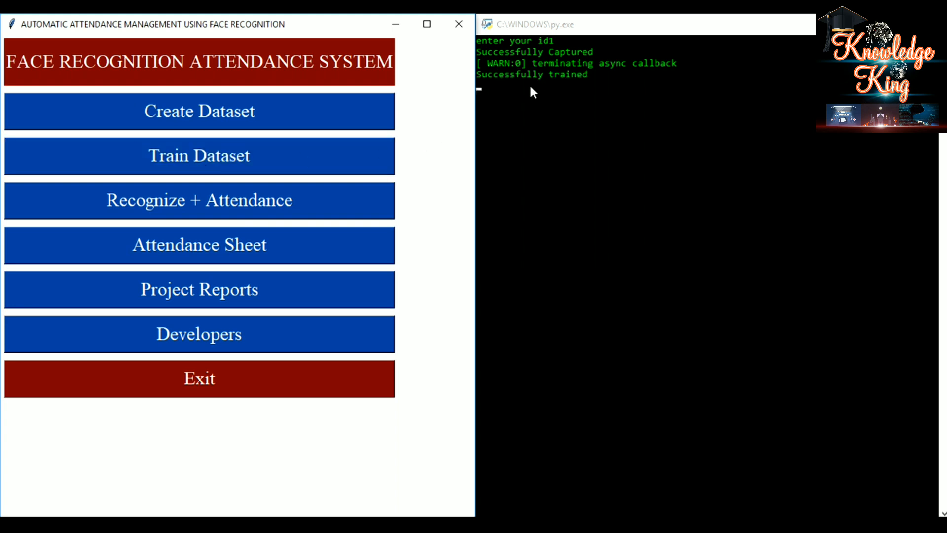
mouse_move(203, 207)
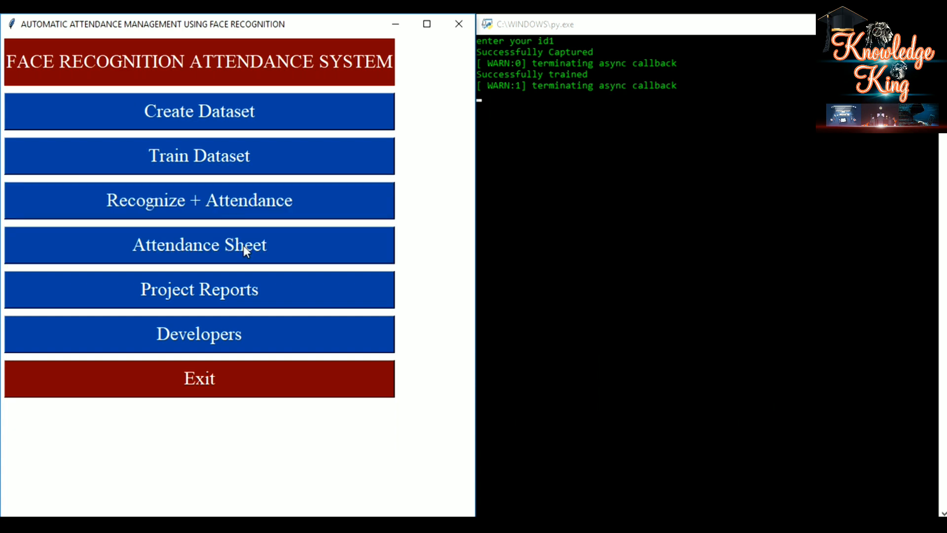
click(200, 244)
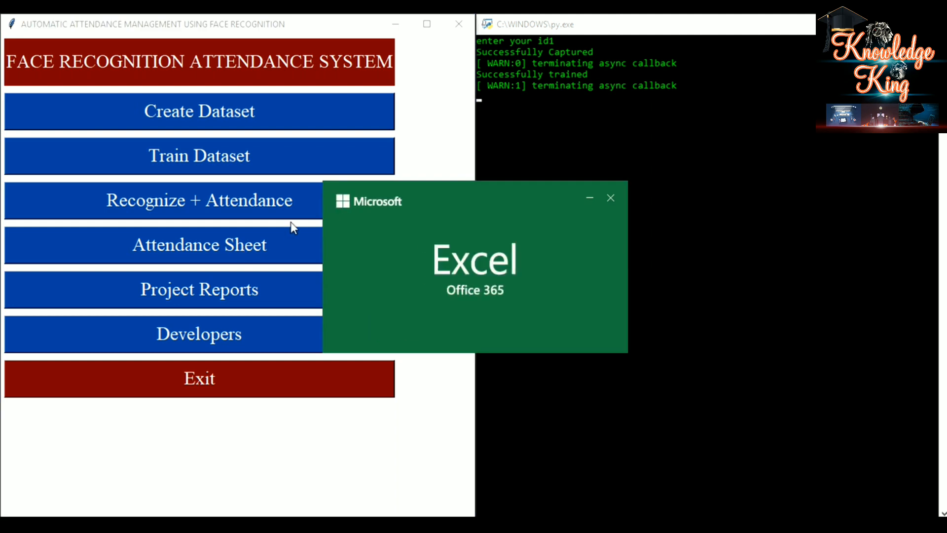